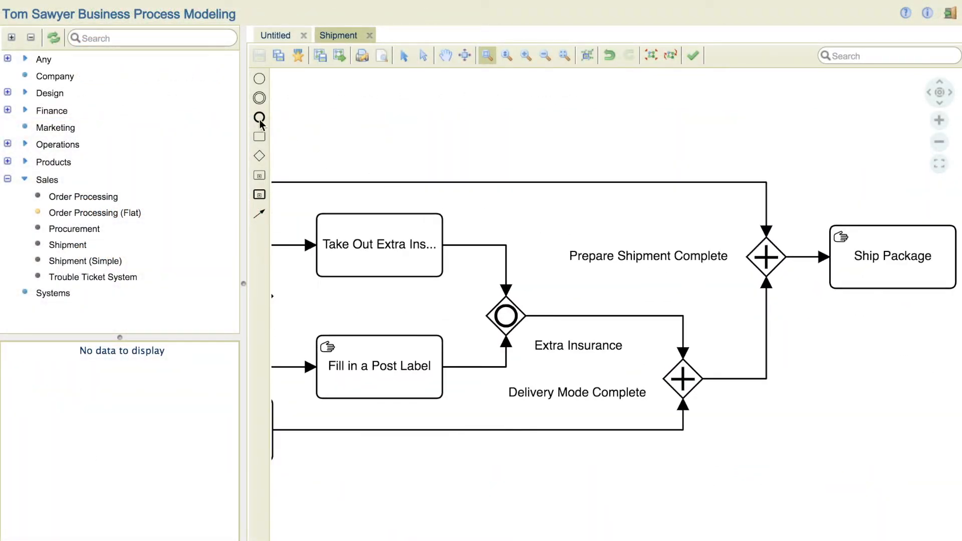
# Step: Add an end event named 'Shipment Complete' after Ship Package in the Shipment diagram
pyautogui.click(259, 118)
pyautogui.write('Ship')
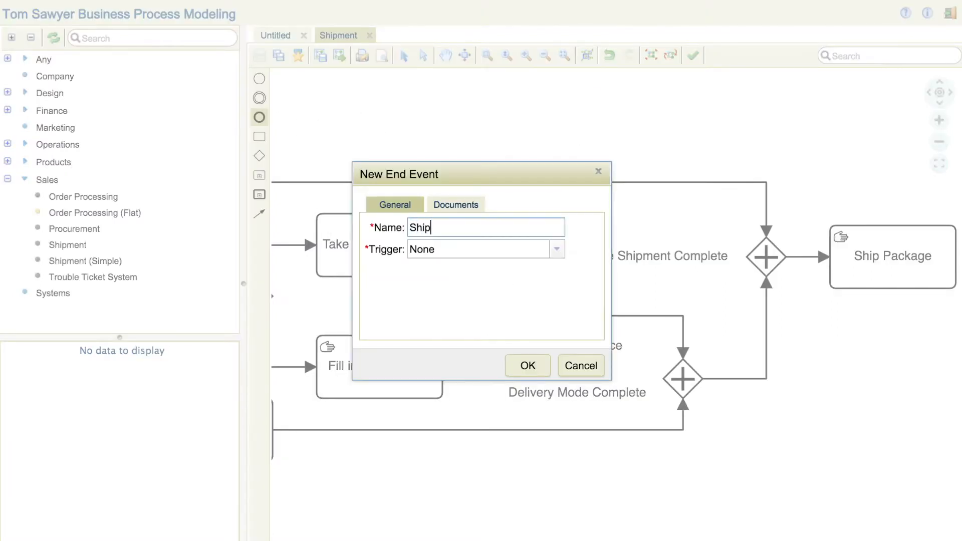
pyautogui.write('ment Complete')
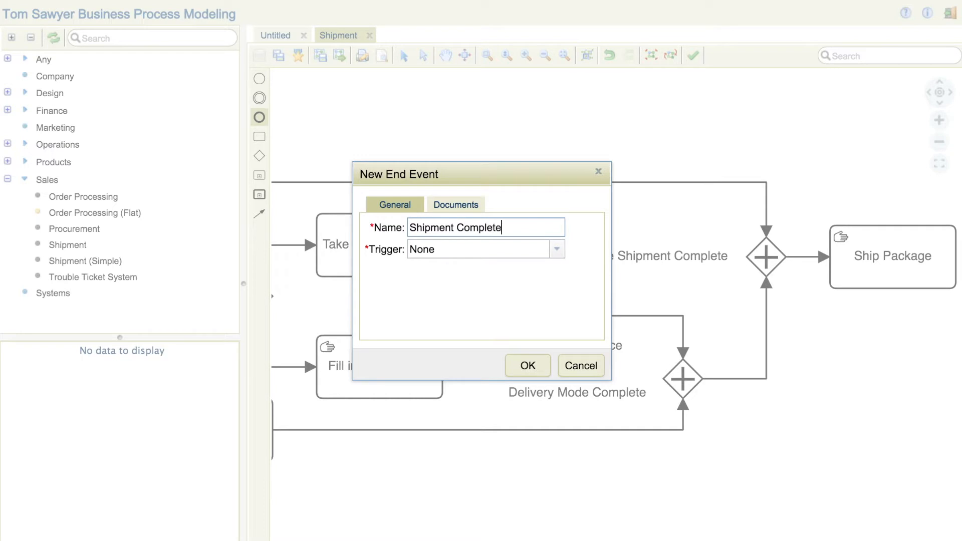
pyautogui.click(526, 365)
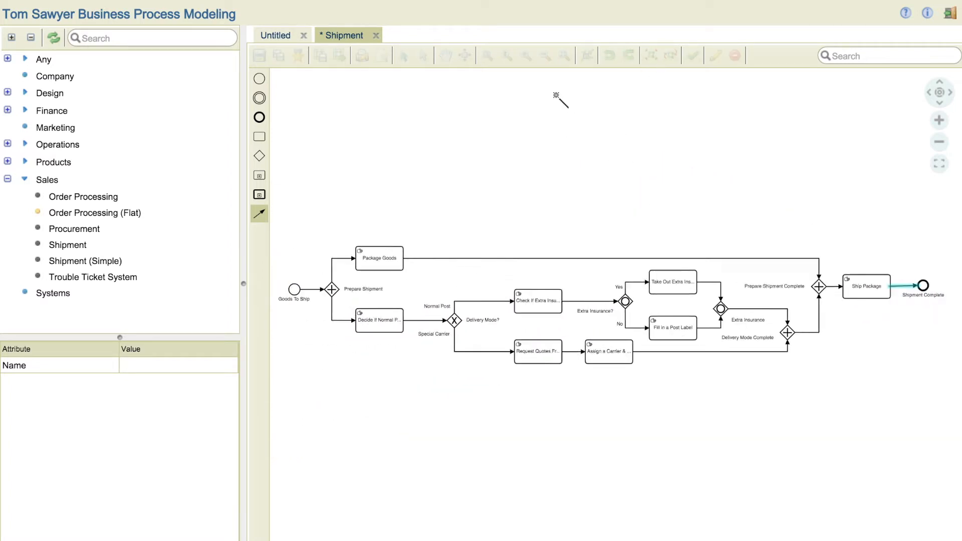
# Step: Go back to the Tom Sawyer portal home page listing Administration, Modeling and Execution
pyautogui.click(258, 55)
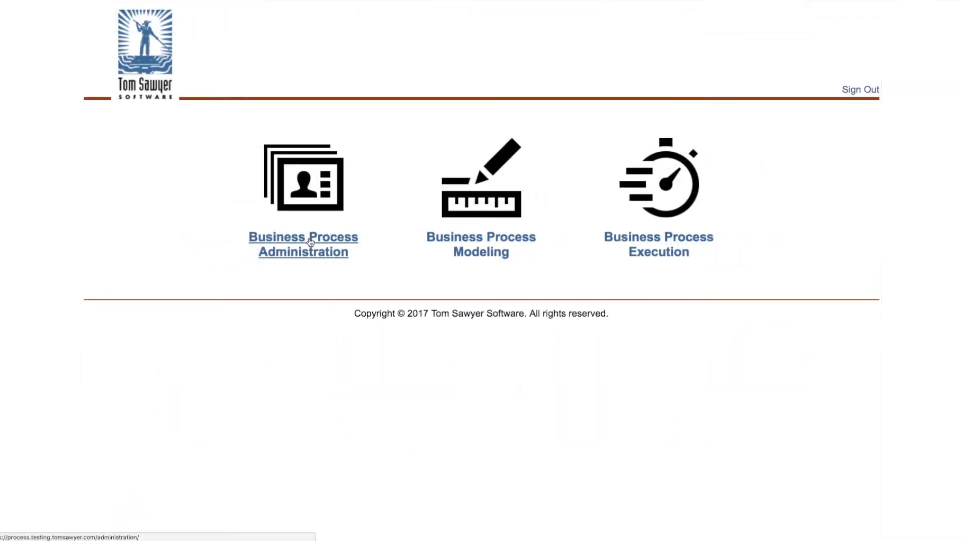
pyautogui.click(303, 244)
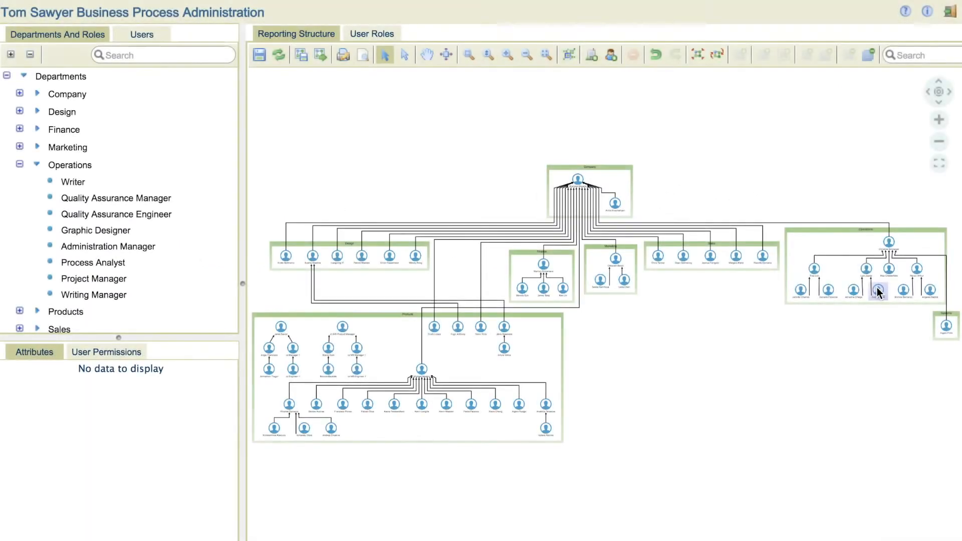
pyautogui.click(877, 291)
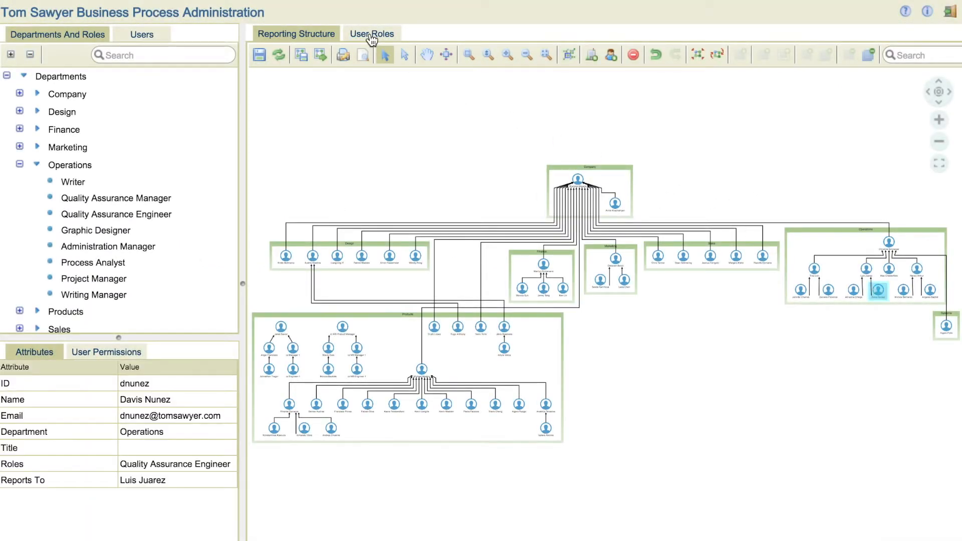
pyautogui.click(371, 33)
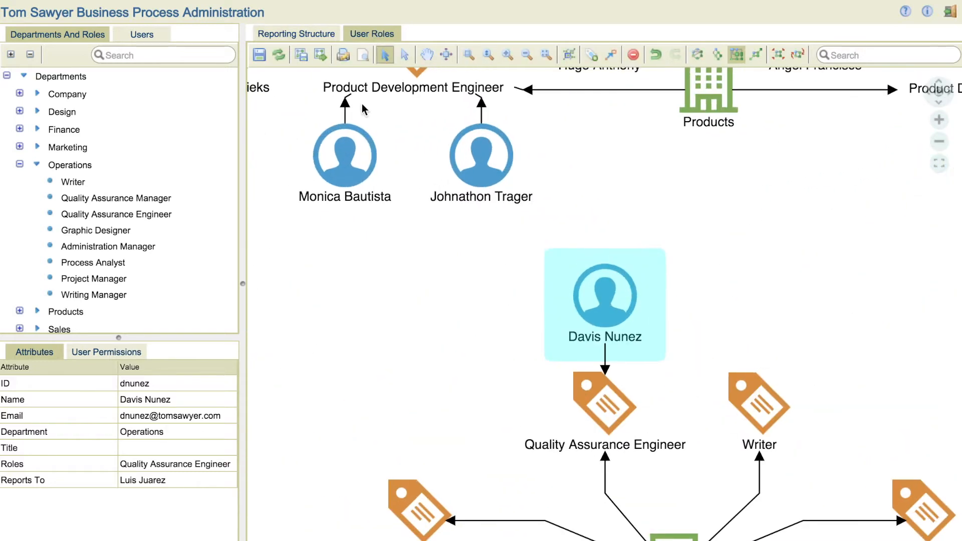
pyautogui.click(105, 352)
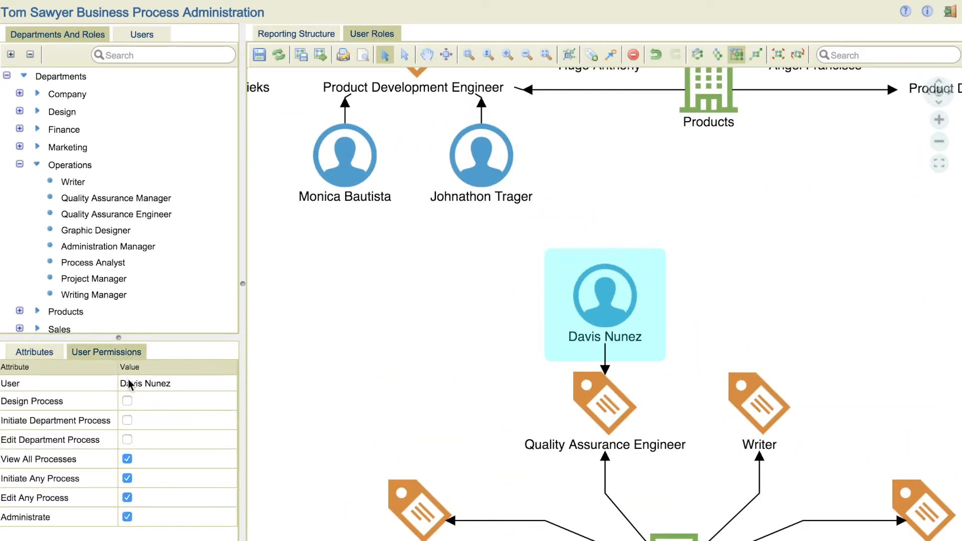
pyautogui.click(127, 421)
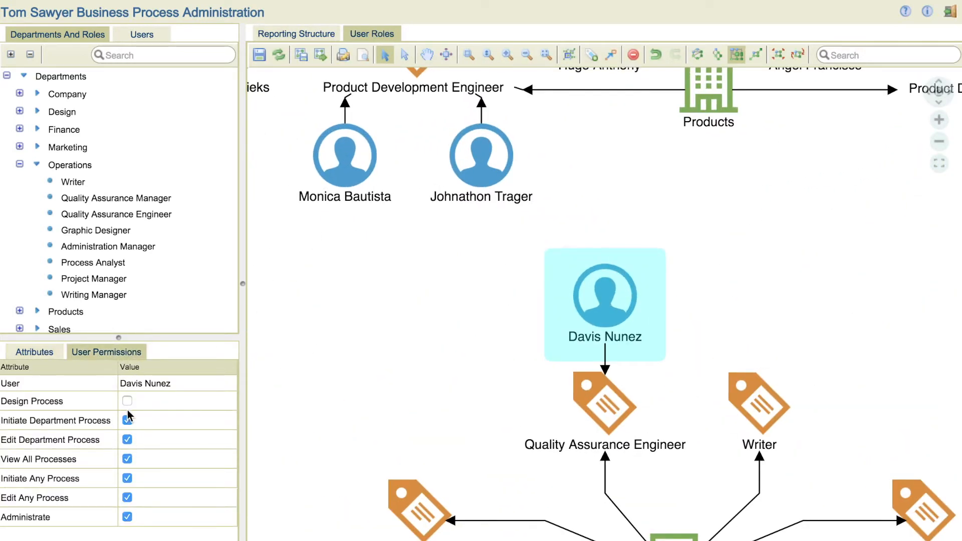
pyautogui.click(127, 400)
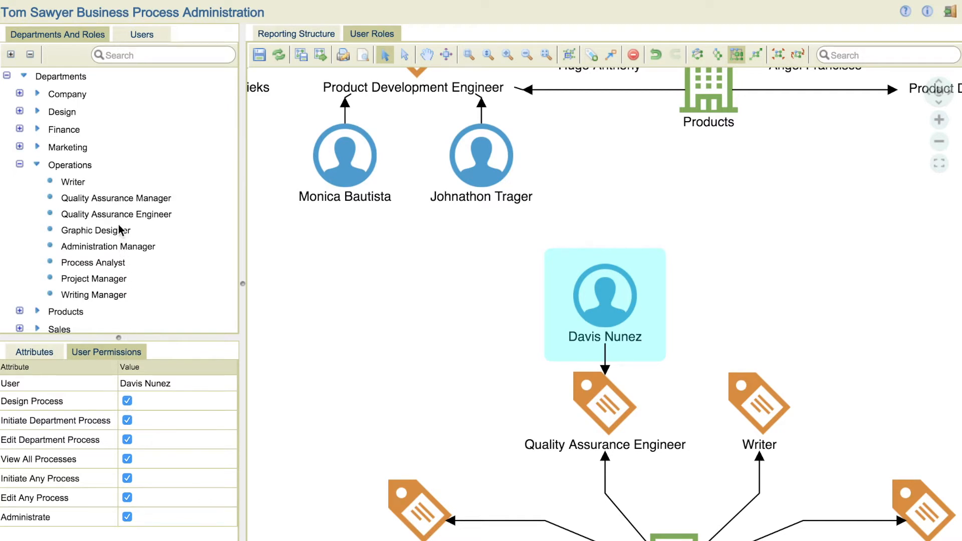
pyautogui.click(115, 198)
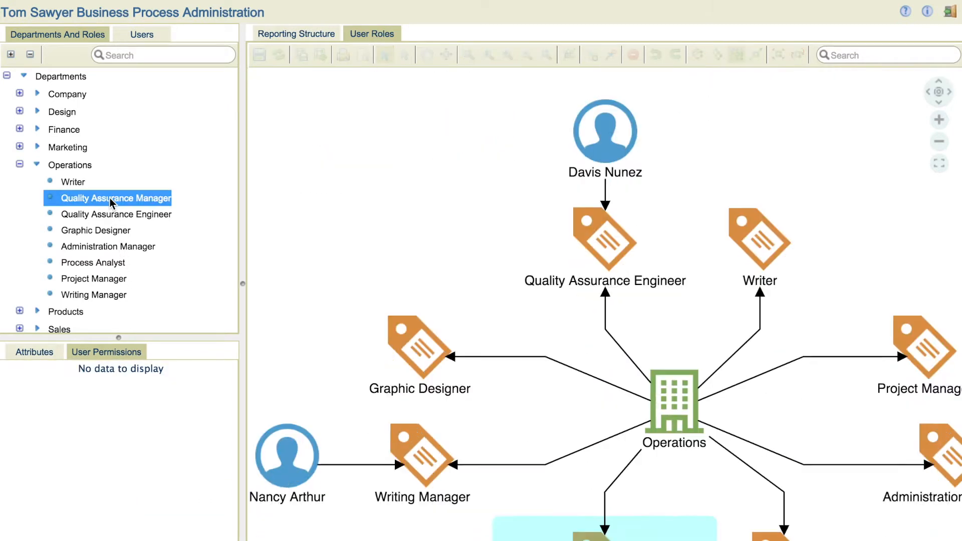
pyautogui.scroll(-3)
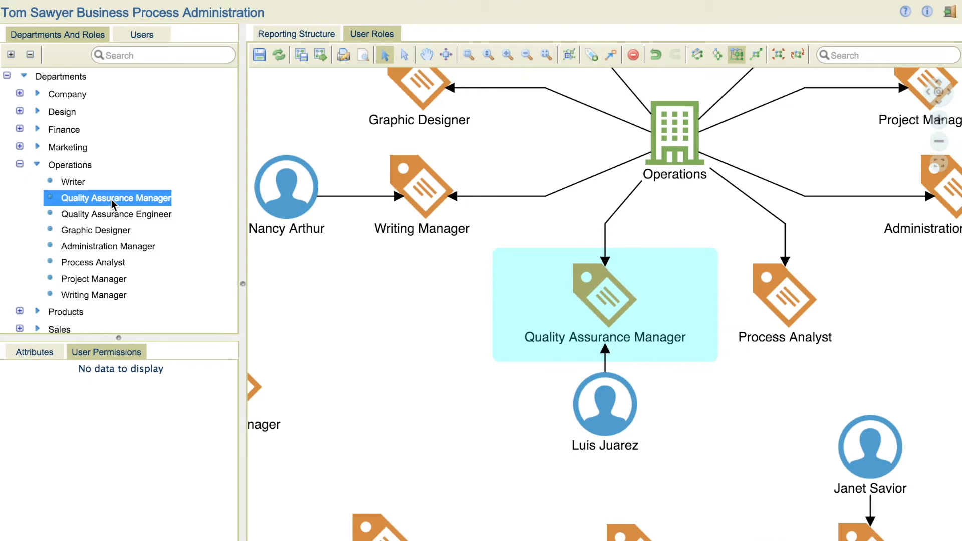
pyautogui.click(141, 34)
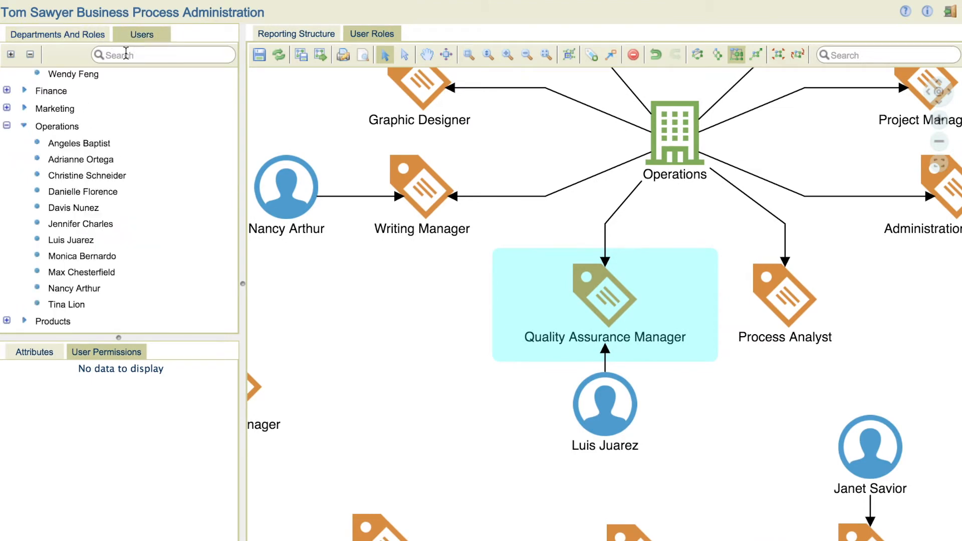
pyautogui.click(74, 289)
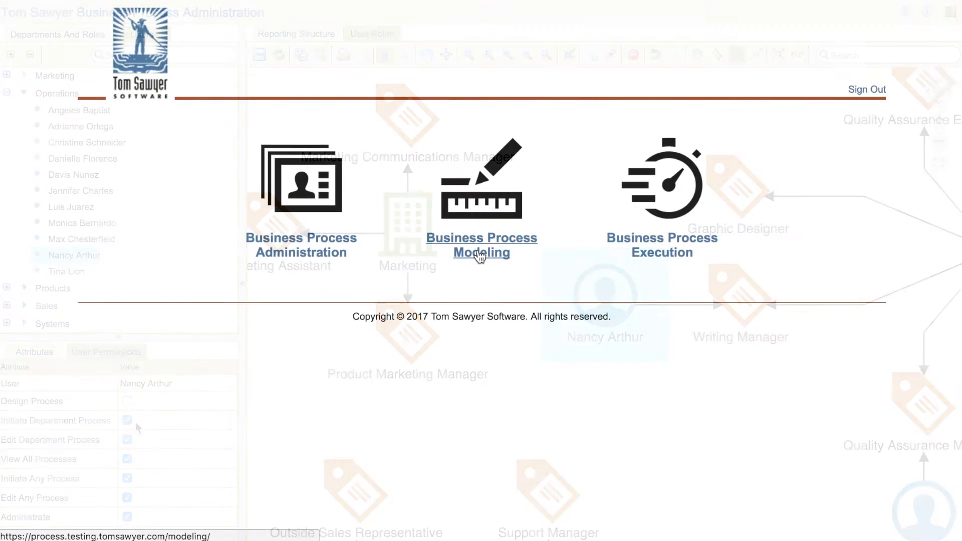
# Step: Open the Order Processing diagram and collapse its Procurement subprocess into one node
pyautogui.click(481, 245)
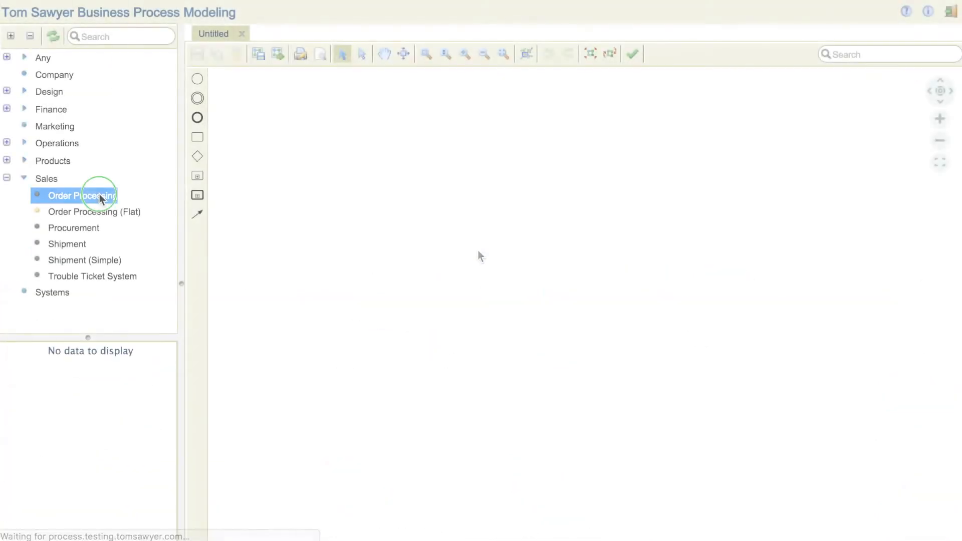
pyautogui.doubleClick(83, 195)
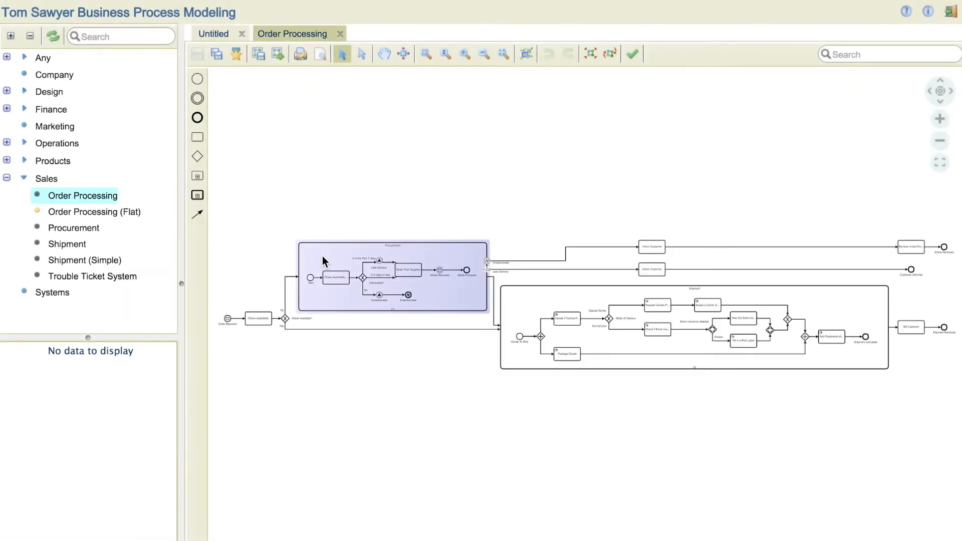
pyautogui.rightClick(393, 276)
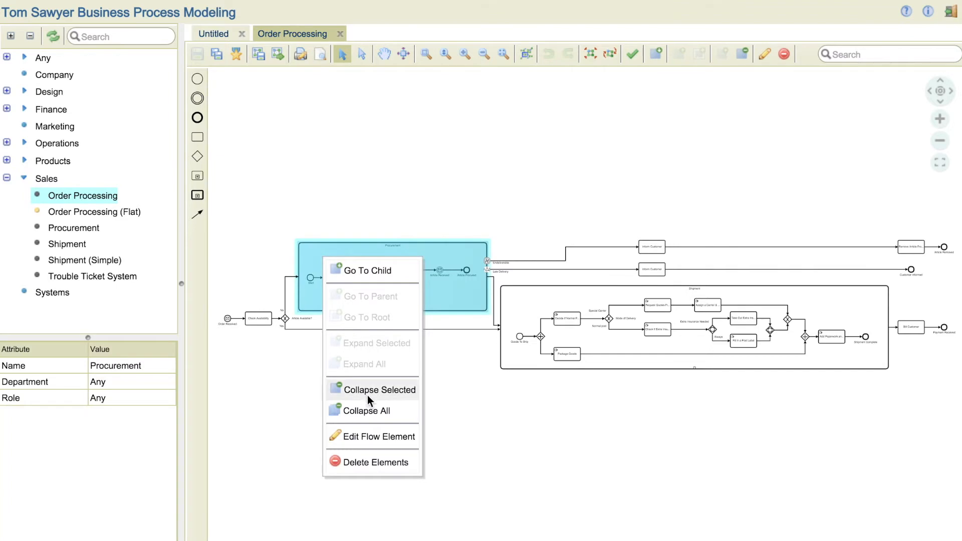
pyautogui.click(378, 389)
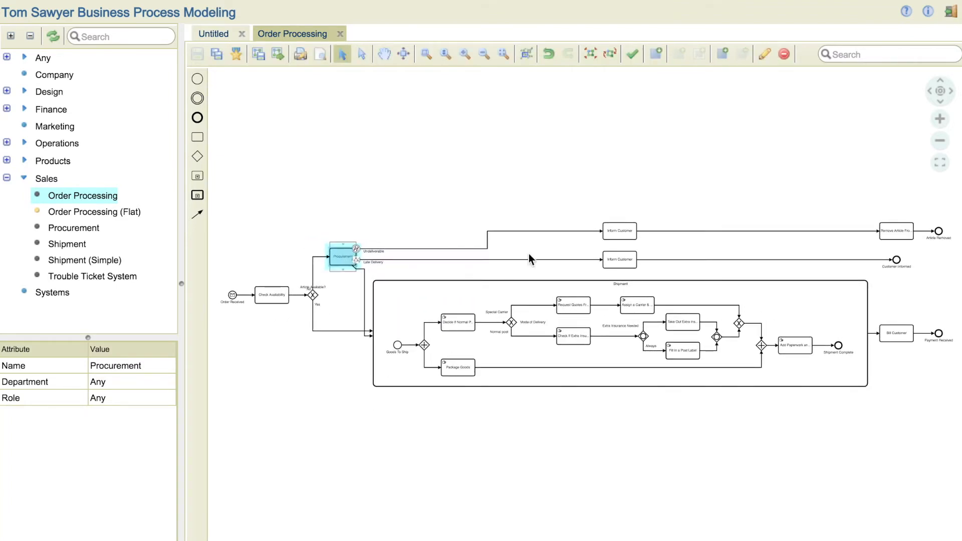
pyautogui.moveTo(634, 54)
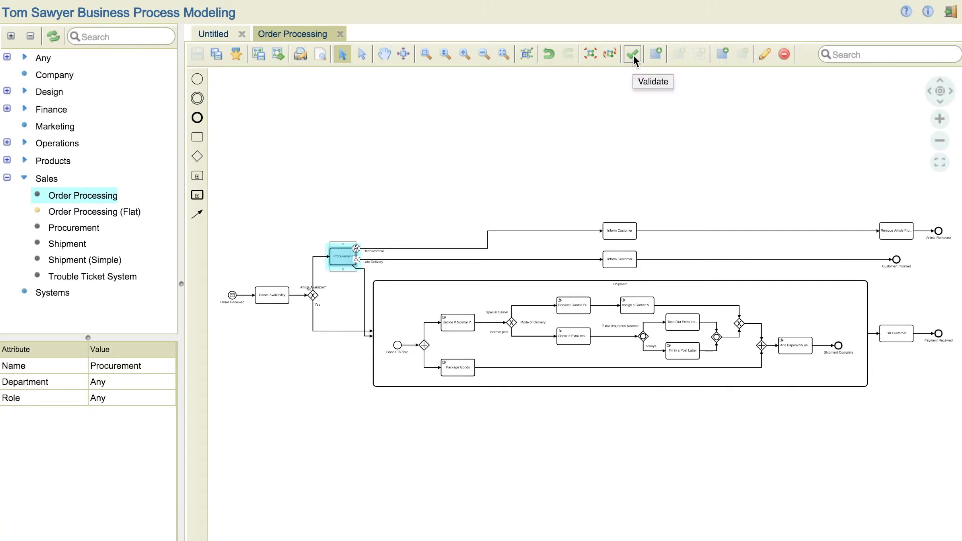
# Step: Validate Order Processing, showing the Undeliverable error, and open Travel Booking
pyautogui.click(634, 54)
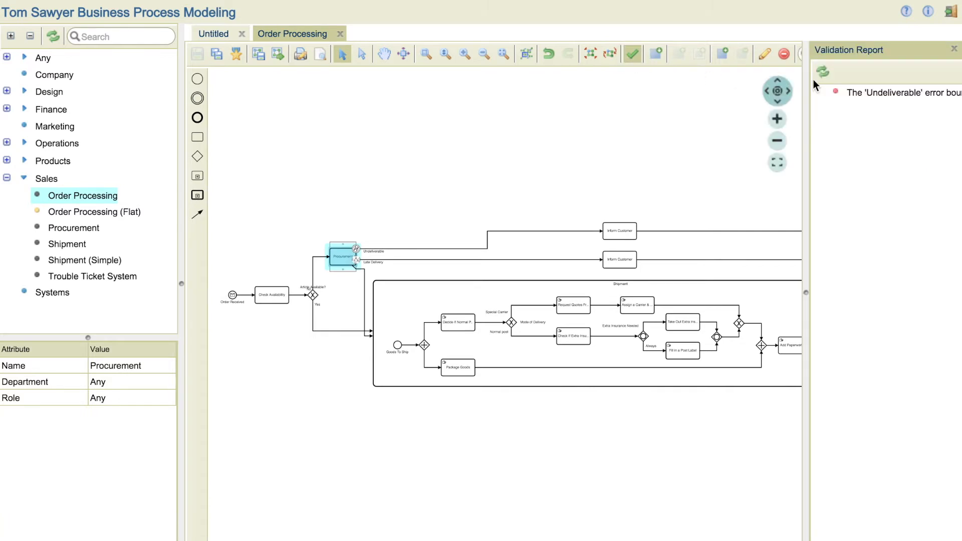
pyautogui.click(896, 93)
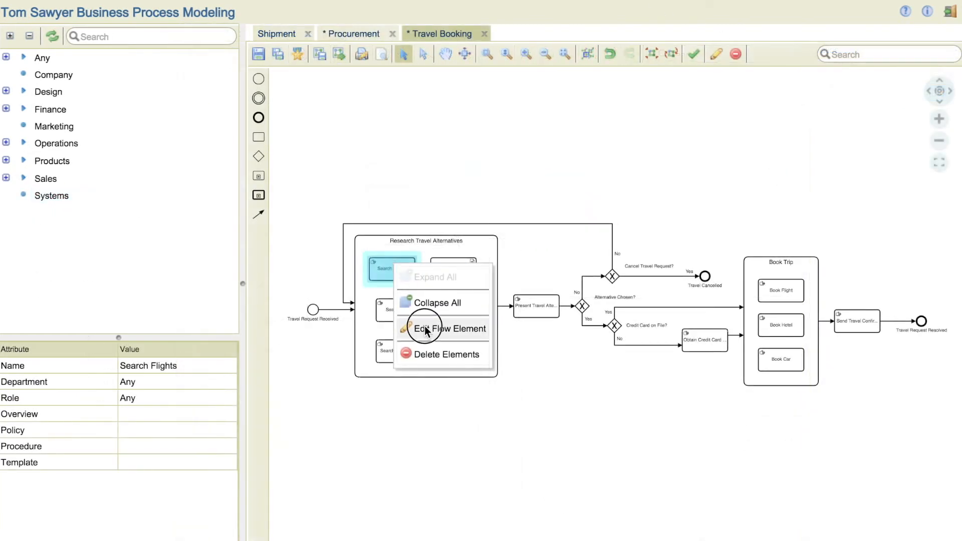
pyautogui.click(443, 329)
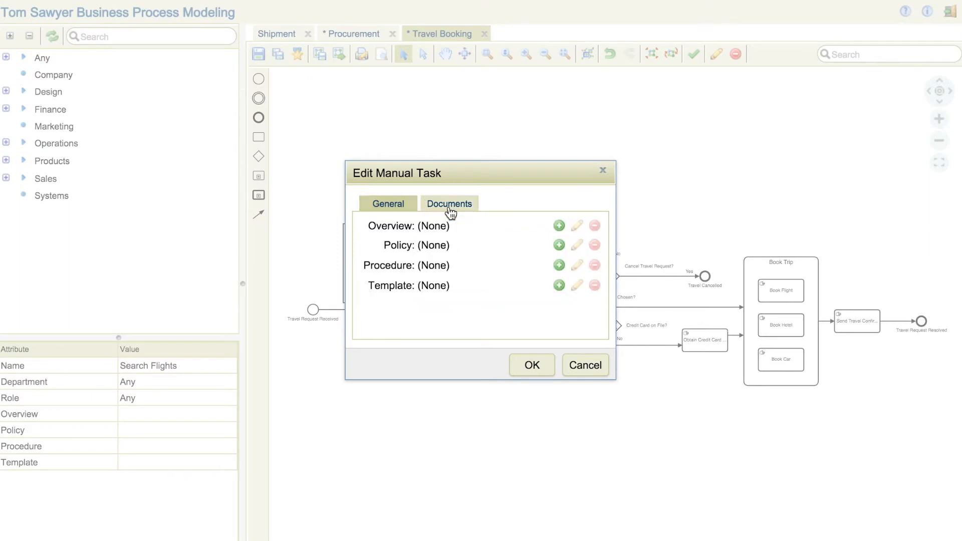
pyautogui.click(557, 265)
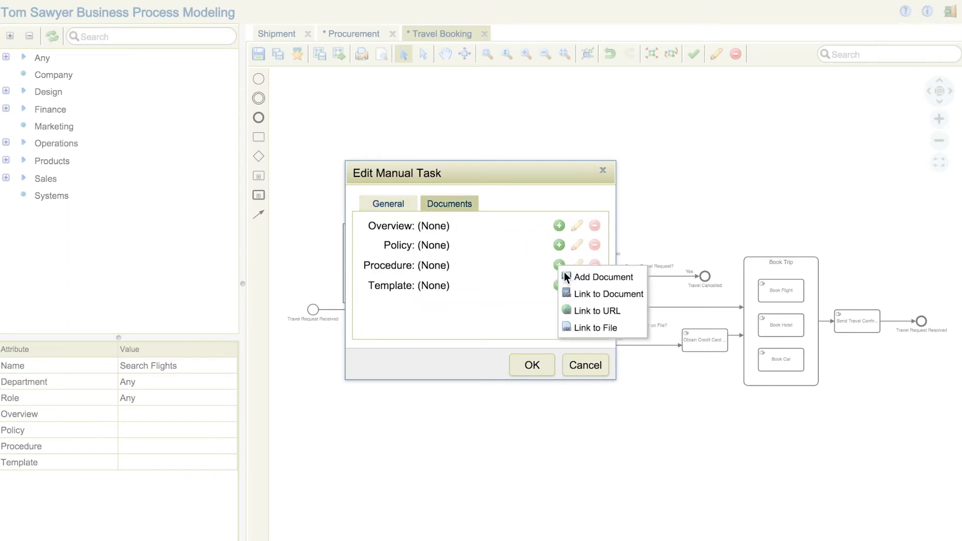
pyautogui.click(598, 311)
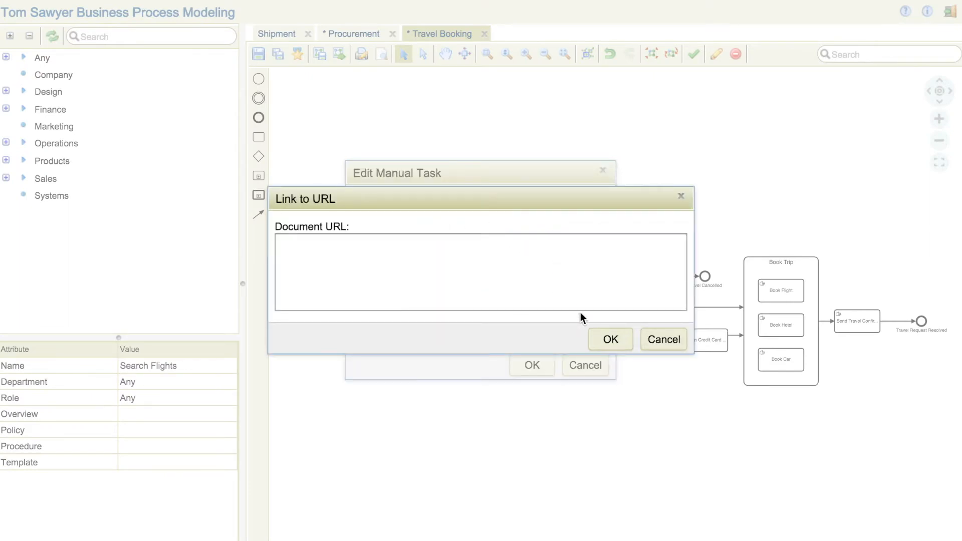
pyautogui.write('www.mytr')
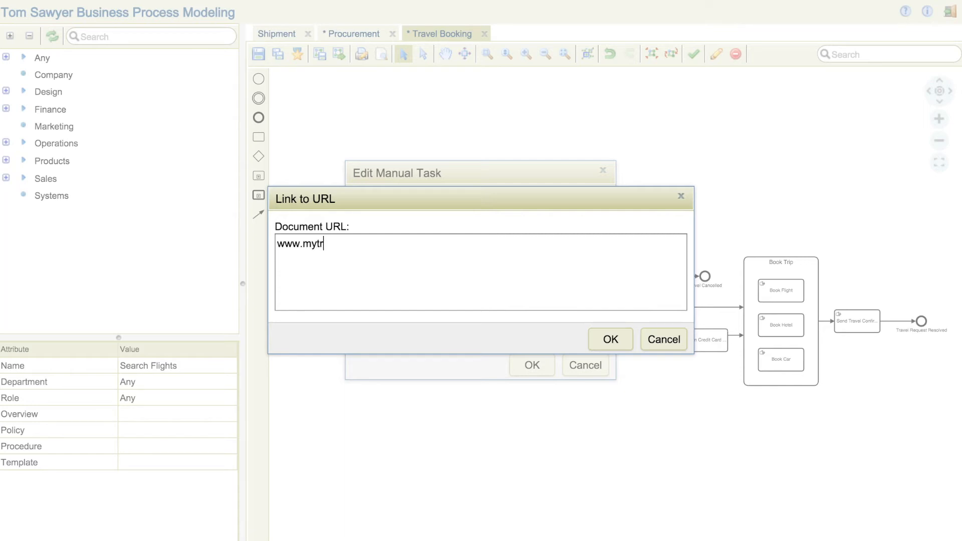
pyautogui.write('avelportal')
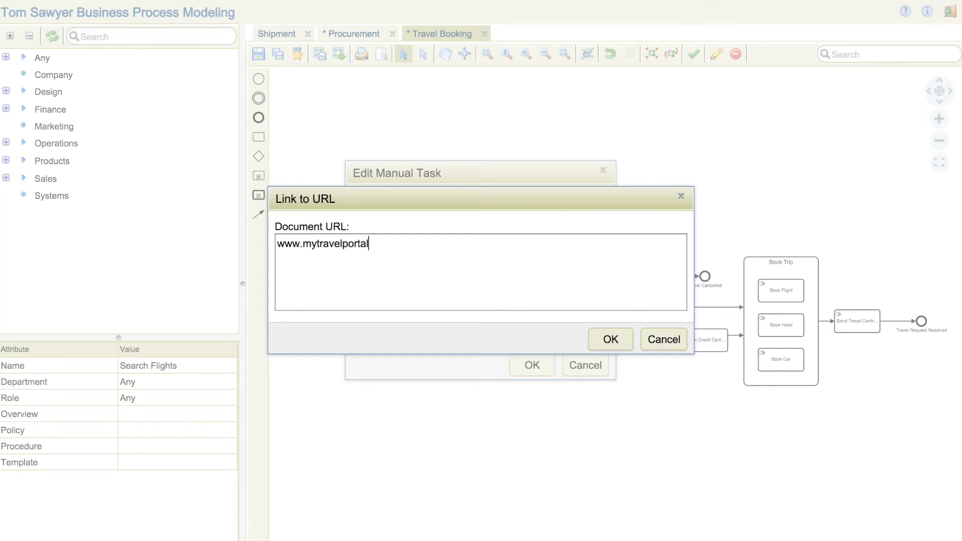
pyautogui.write('.com')
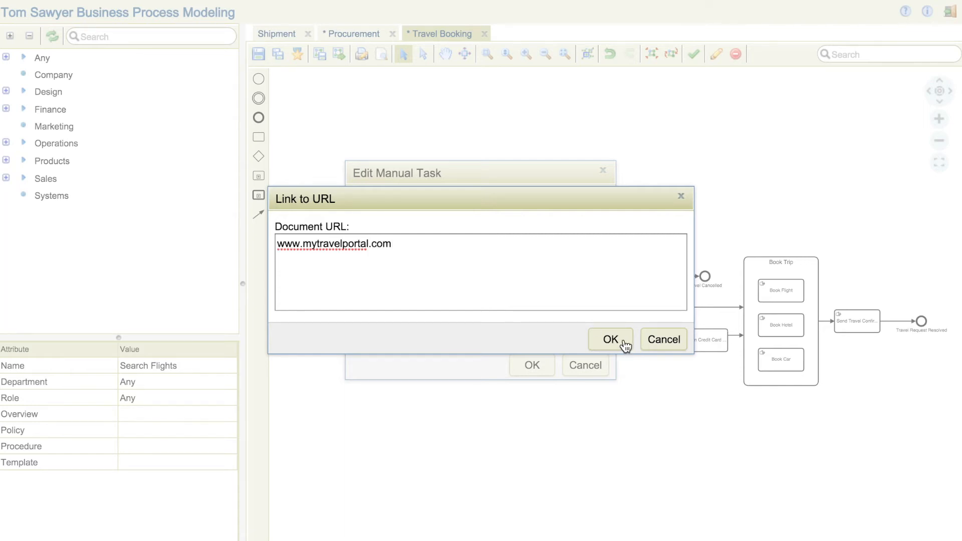
pyautogui.click(609, 339)
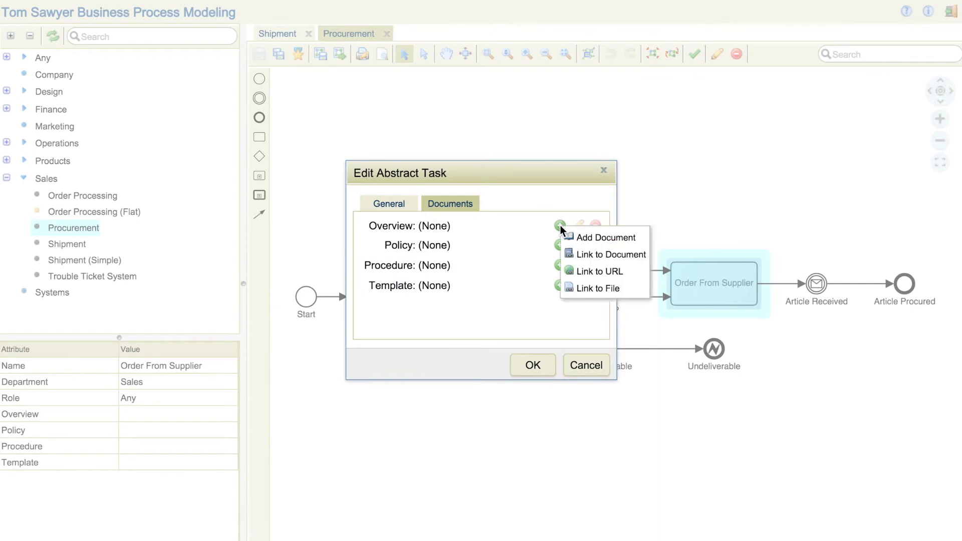
pyautogui.click(601, 271)
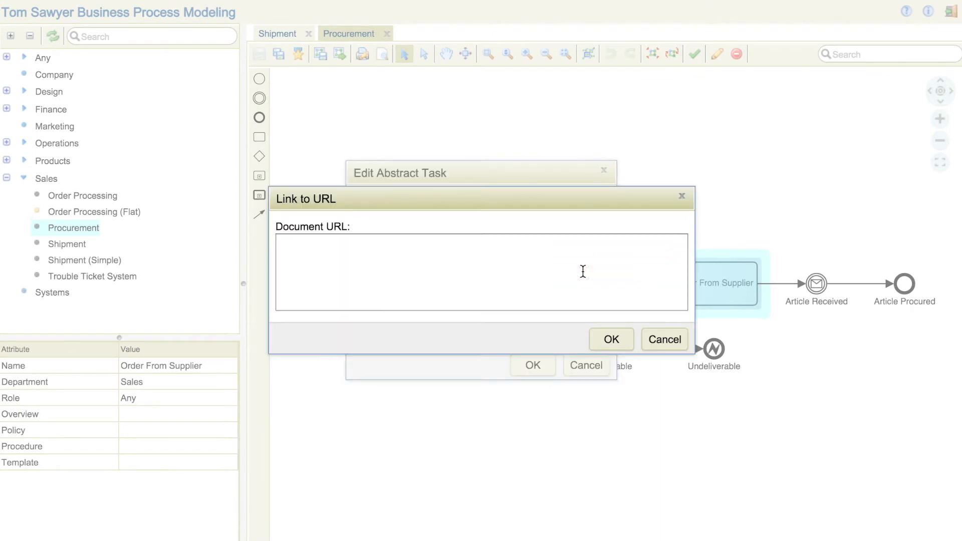
pyautogui.write('www.lega')
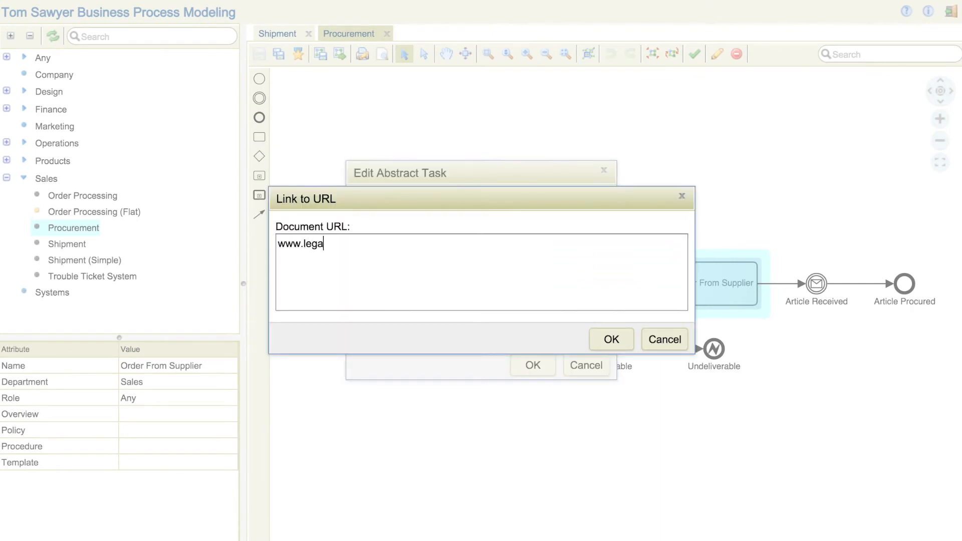
pyautogui.write('cysystem.com')
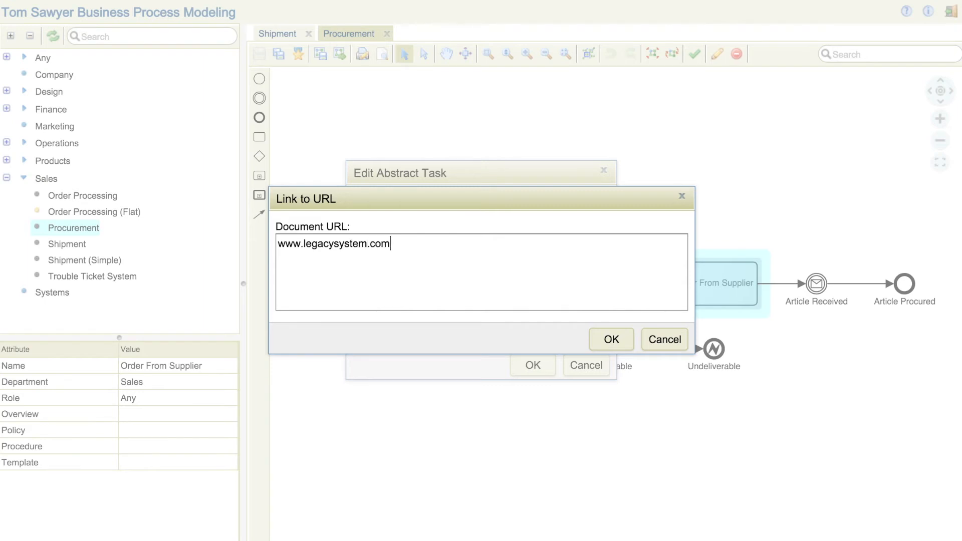
pyautogui.write('/mydocument')
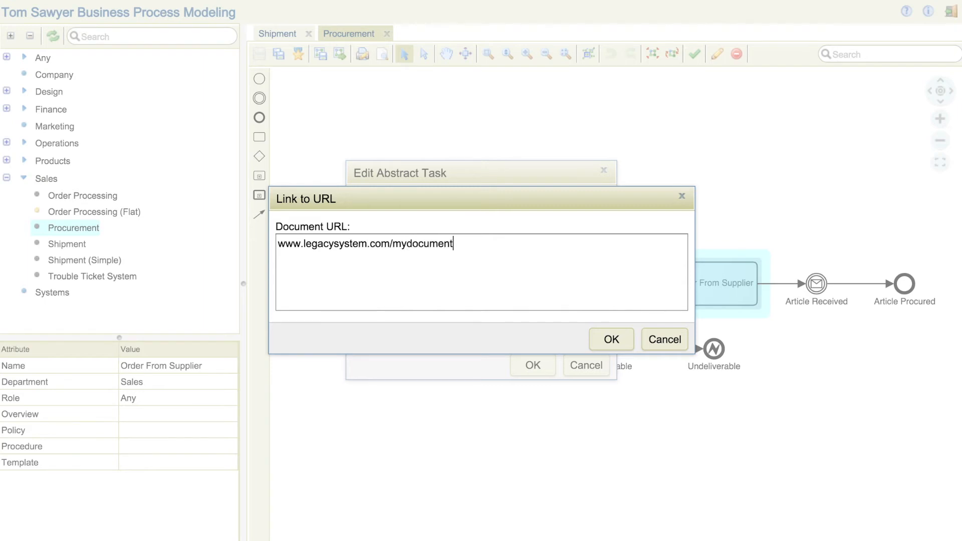
pyautogui.click(610, 339)
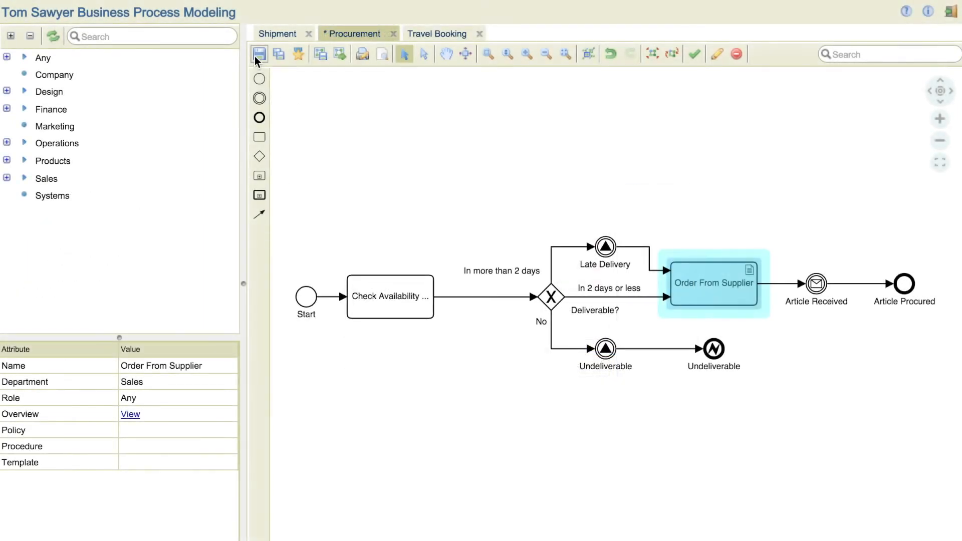
# Step: Save the Procurement process and publish it
pyautogui.click(259, 54)
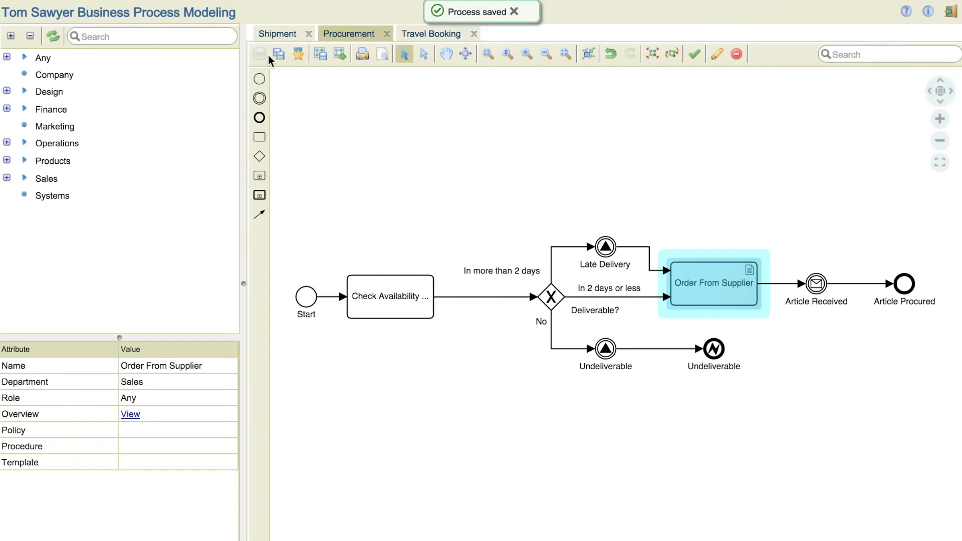
pyautogui.moveTo(298, 54)
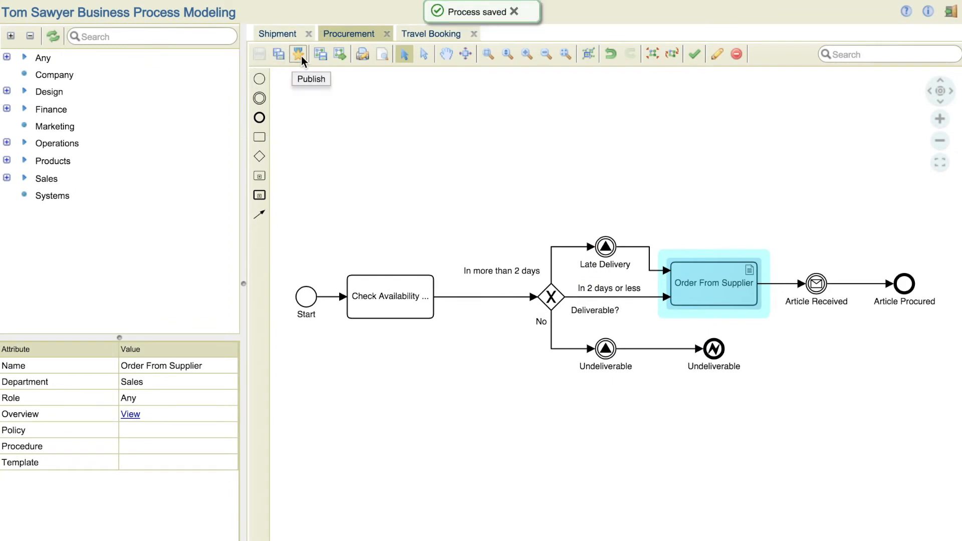
pyautogui.click(298, 54)
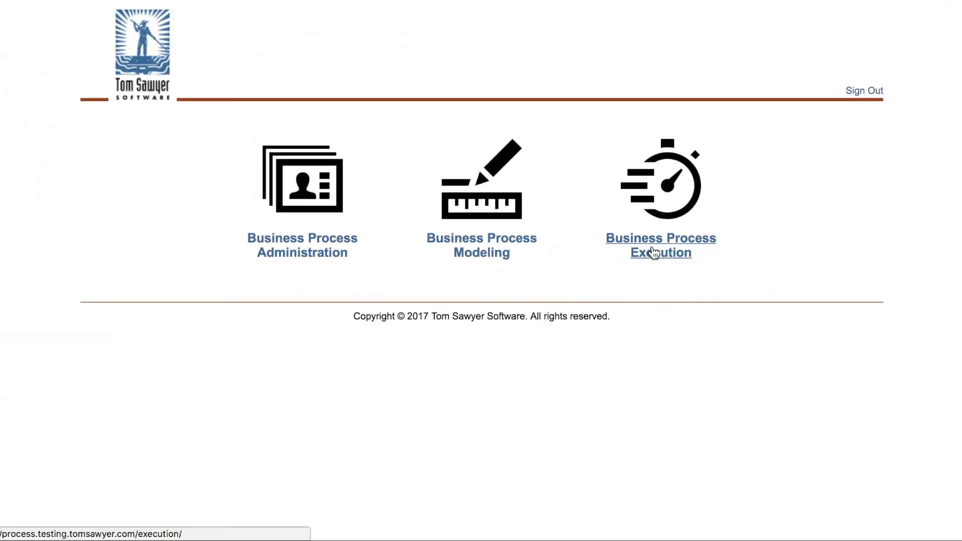
pyautogui.click(660, 245)
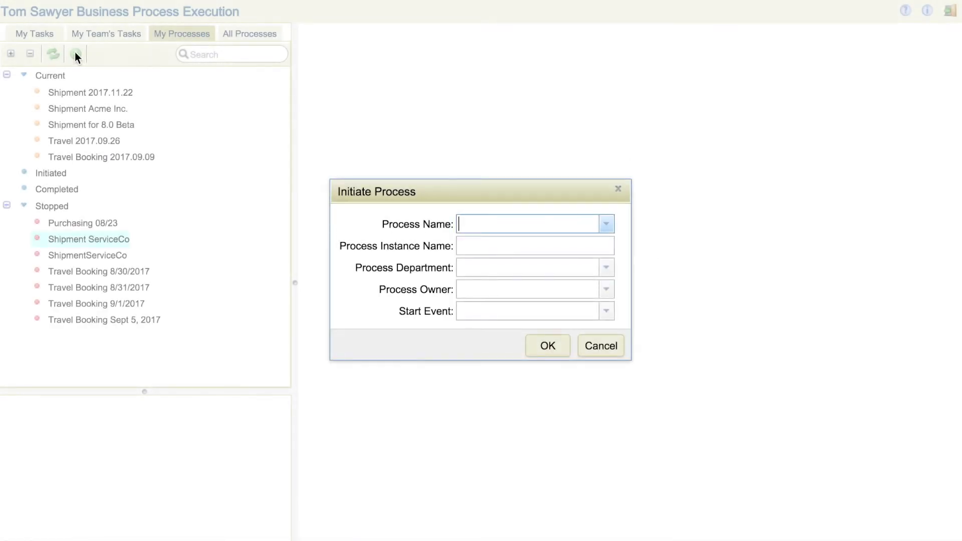
pyautogui.write('Shipment')
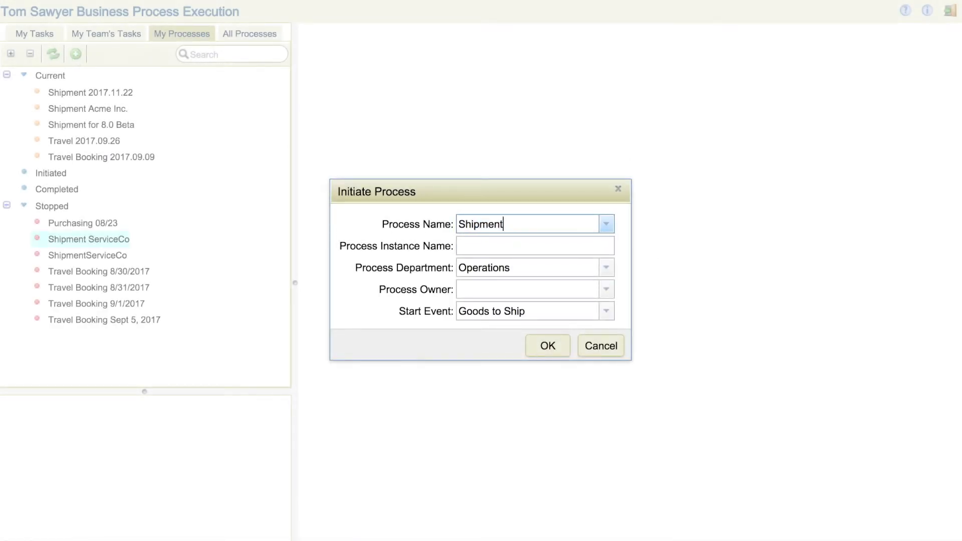
pyautogui.write('Shipment Ser')
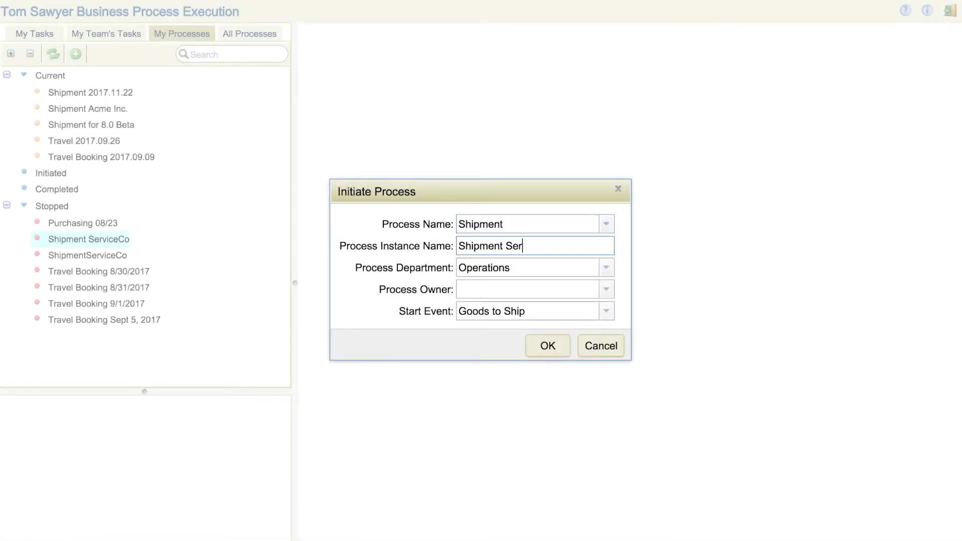
pyautogui.write('vice Co')
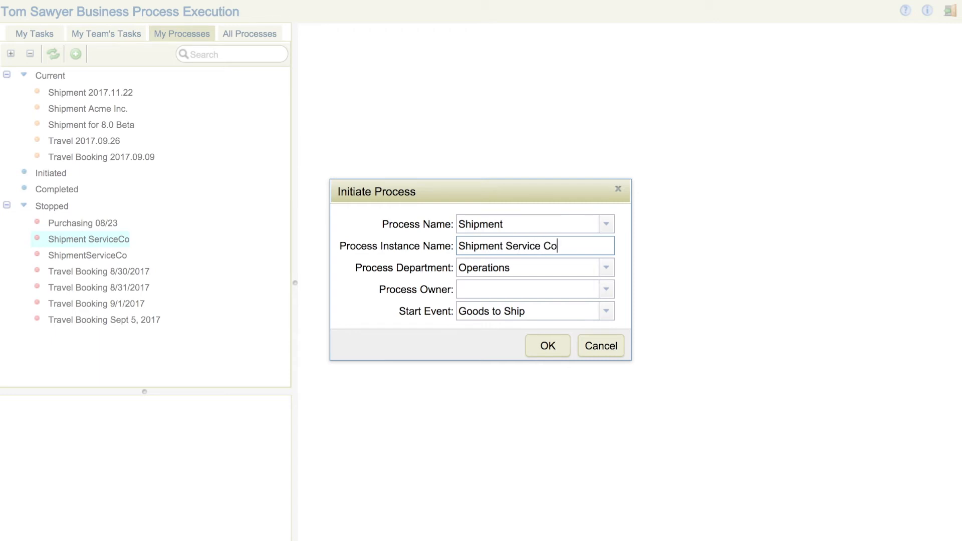
pyautogui.write('Caroline Scharf')
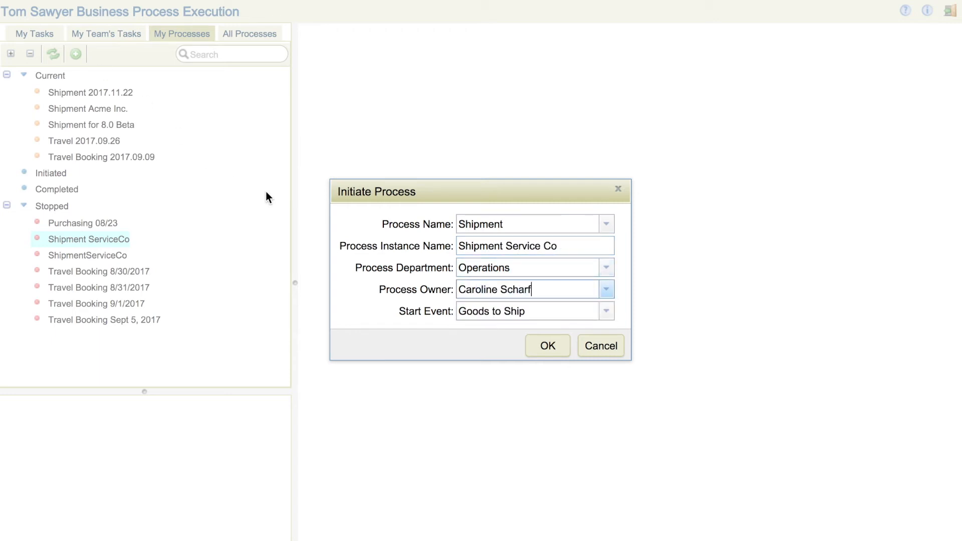
pyautogui.click(547, 345)
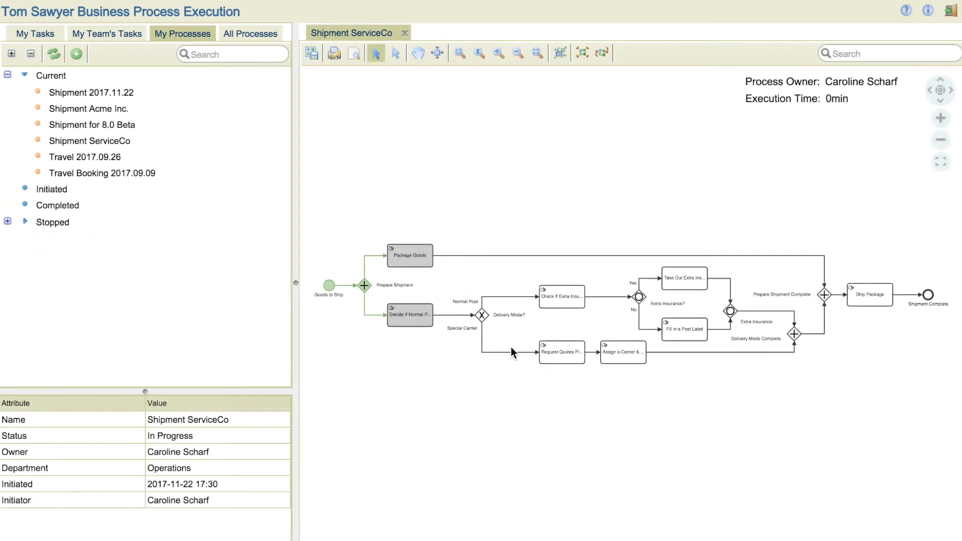
# Step: Assign the Decide If Normal Post Or Special Shipment task, entering 'car' as Task Owner
pyautogui.rightClick(409, 314)
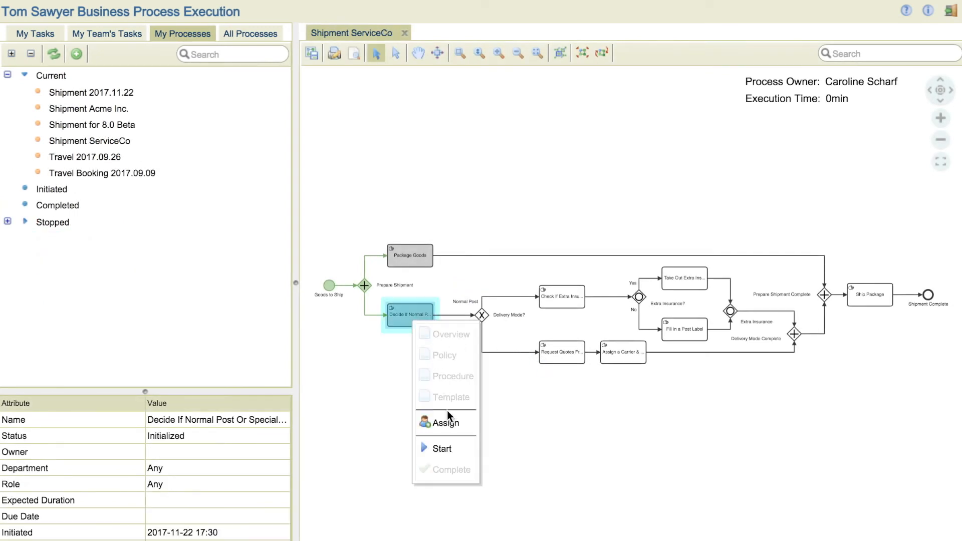
pyautogui.click(446, 422)
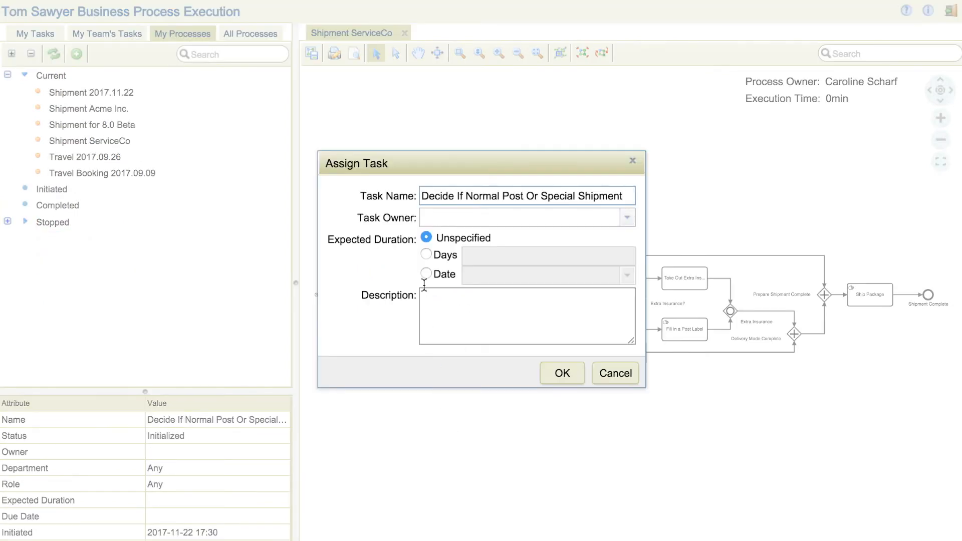
pyautogui.write('car')
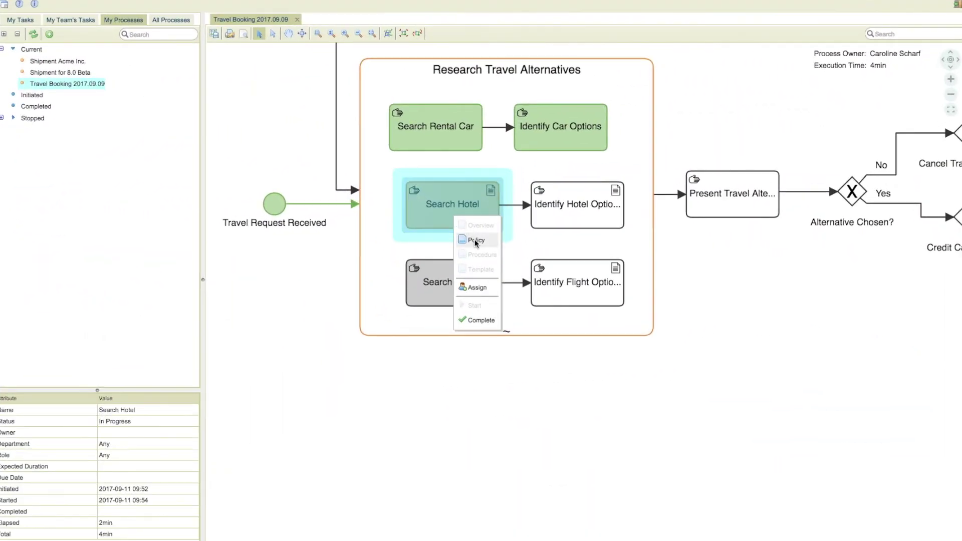
# Step: Open the Search Hotel task's Policy link and confirm navigating to its URL
pyautogui.click(475, 240)
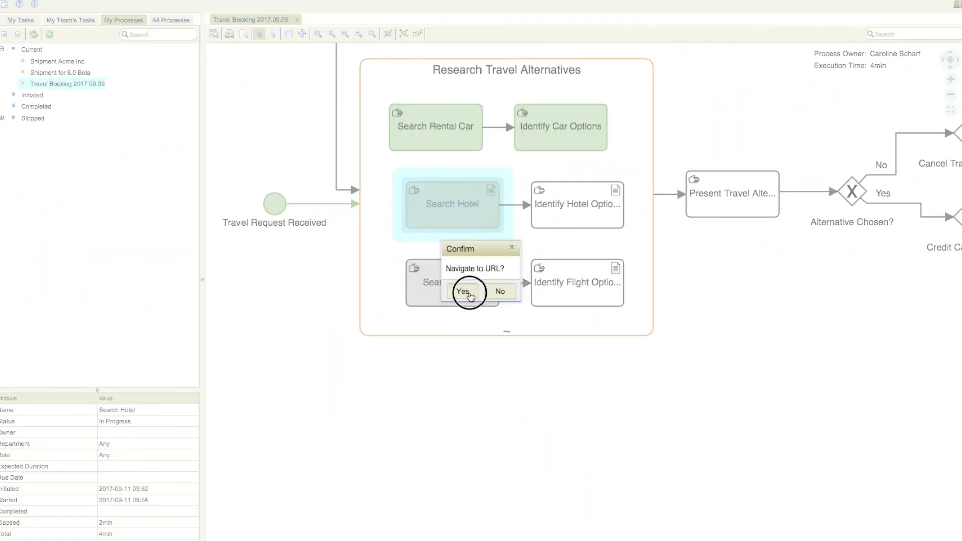
pyautogui.click(463, 291)
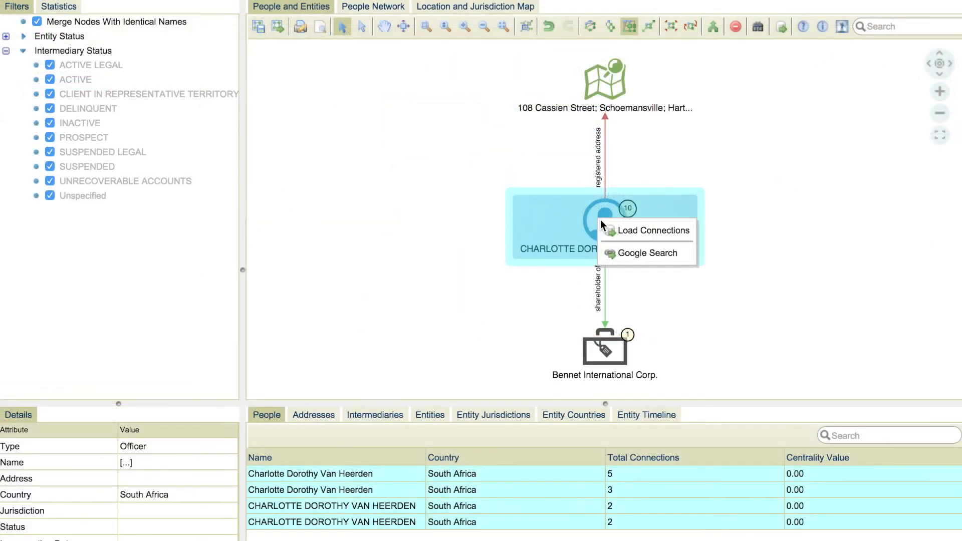
# Step: Load the officer's connected companies and addresses, then show the Products project drawing
pyautogui.click(652, 230)
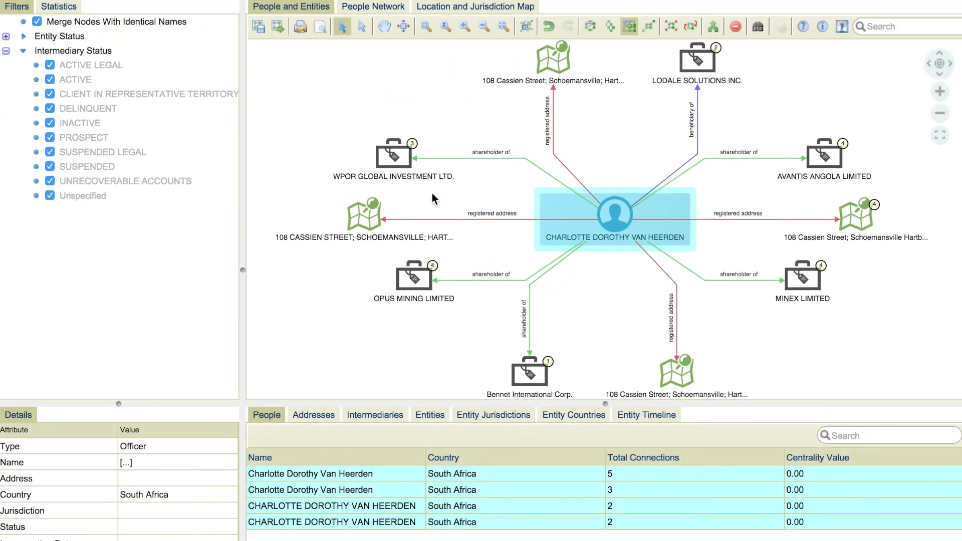
pyautogui.click(393, 153)
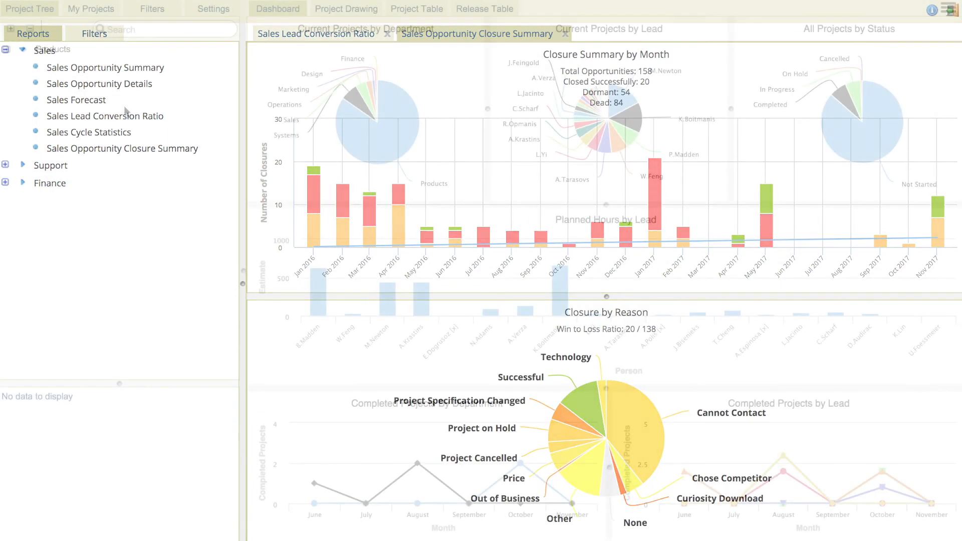
pyautogui.click(345, 9)
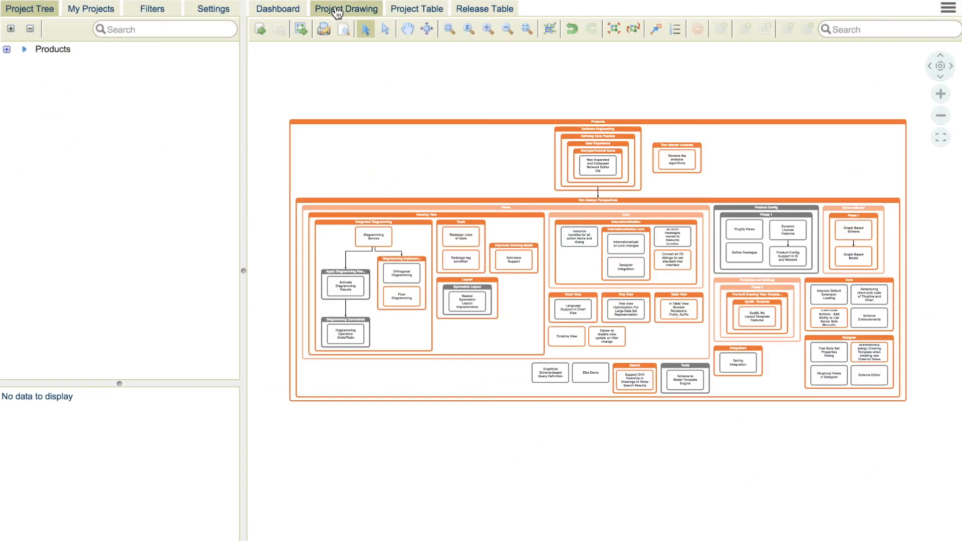